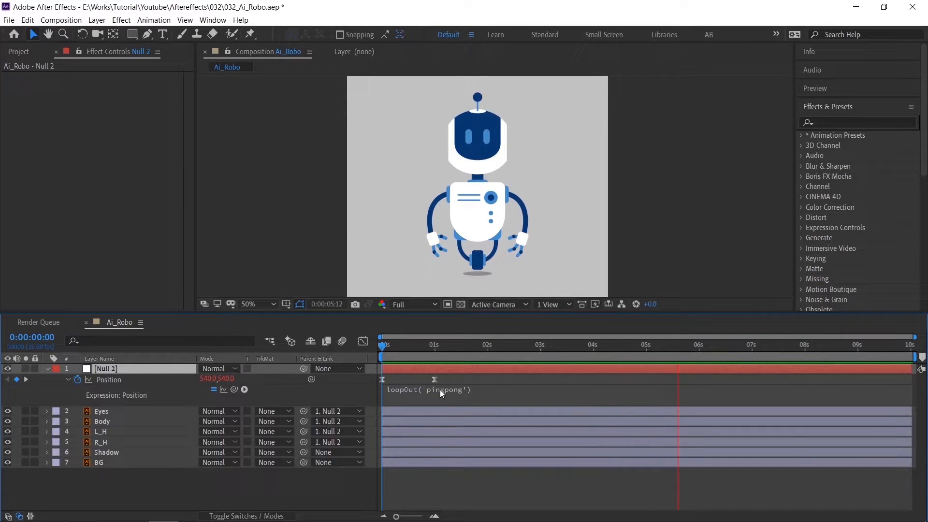
Select the Eyes layer in the timeline with playhead at 0:00:00:00
click(101, 411)
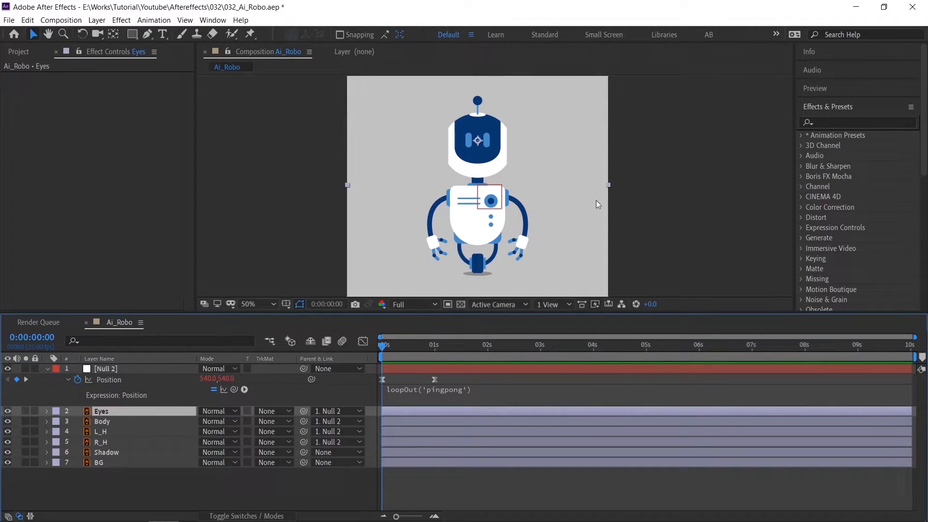